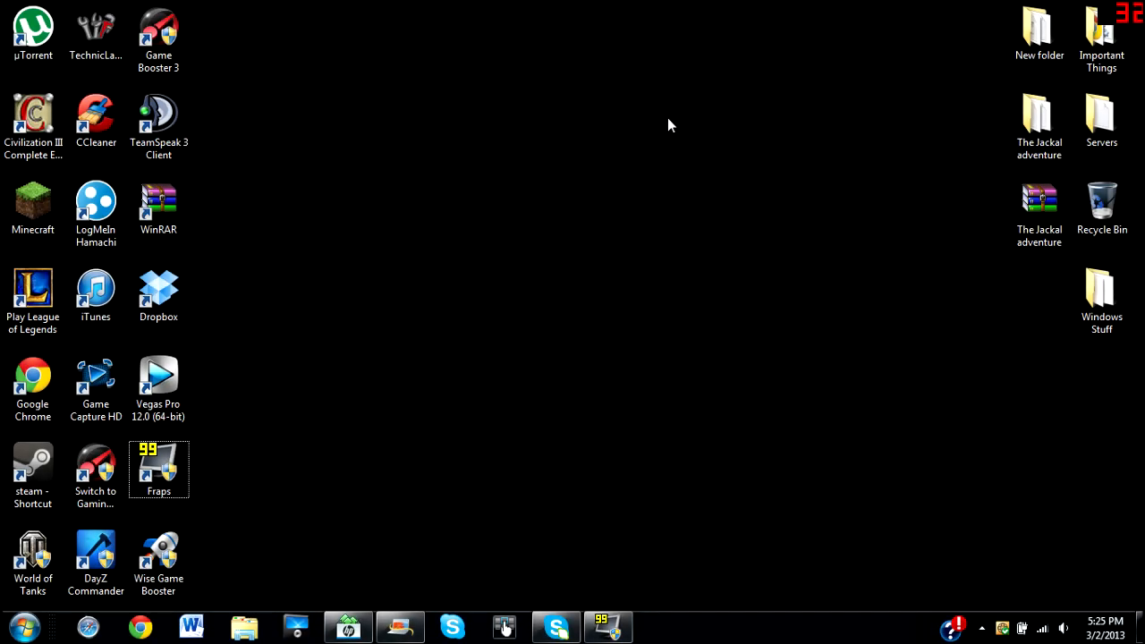
pyautogui.moveTo(526, 151)
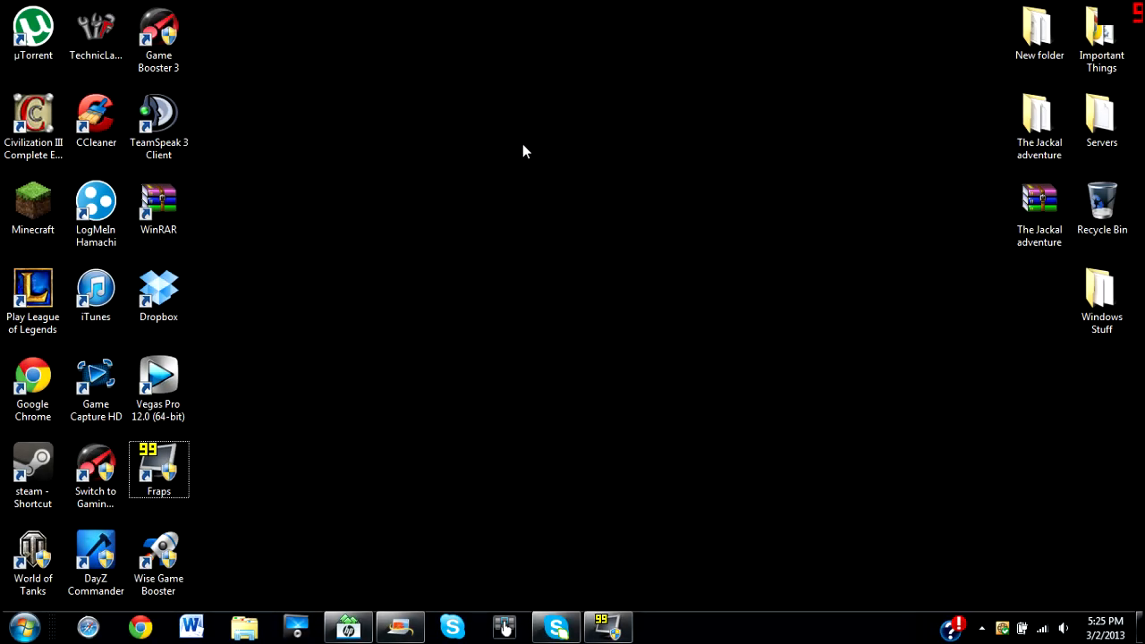
pyautogui.moveTo(653, 367)
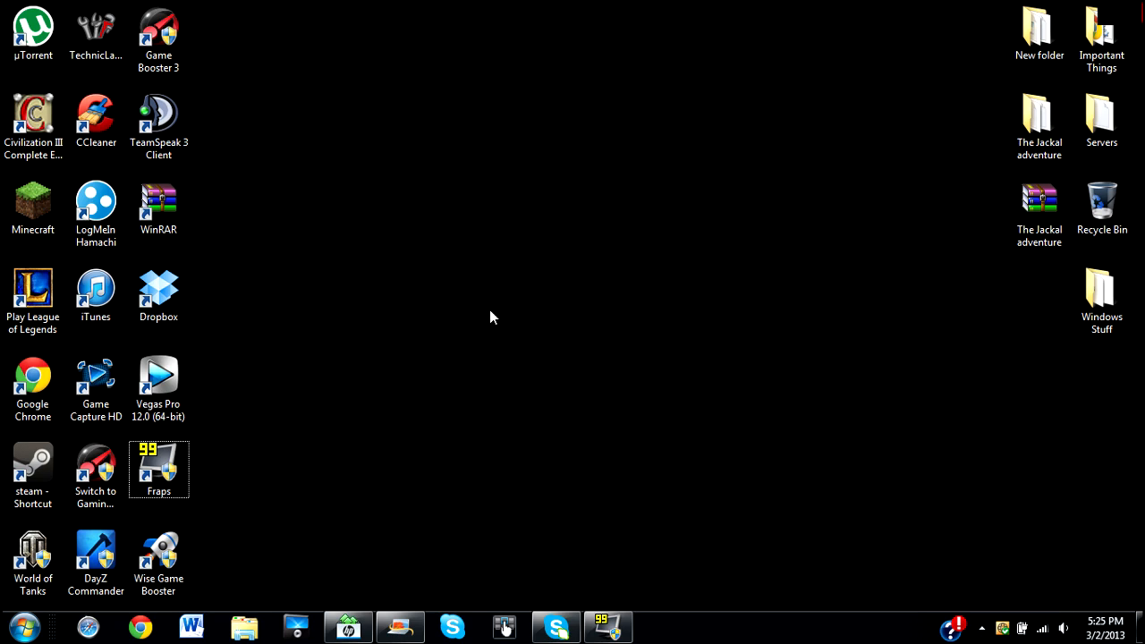
pyautogui.moveTo(816, 255)
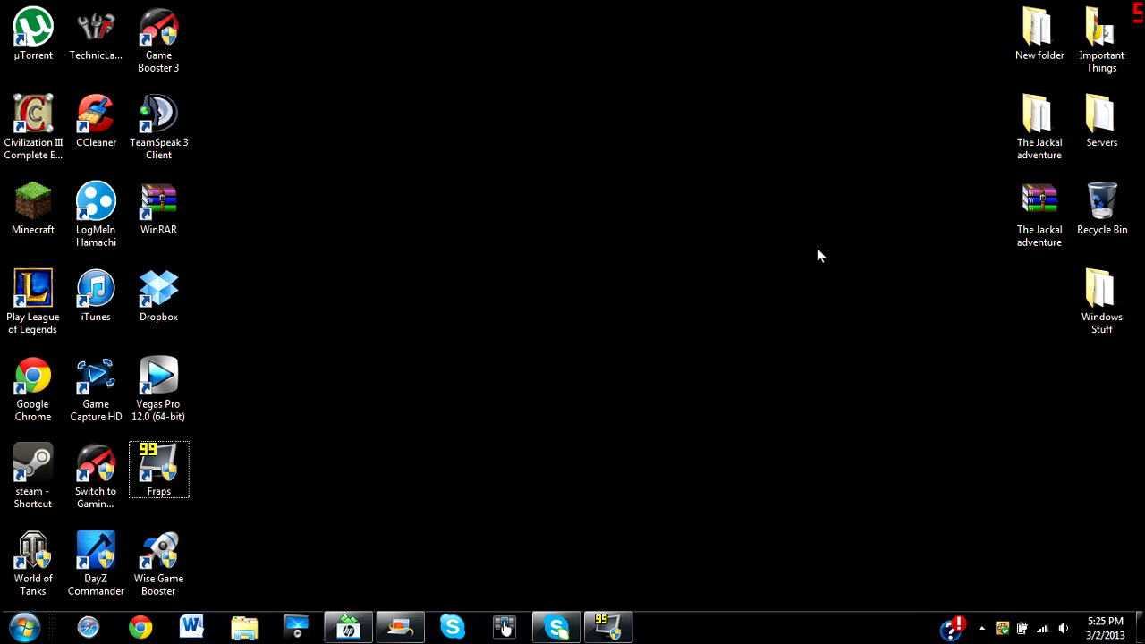
pyautogui.moveTo(818, 253)
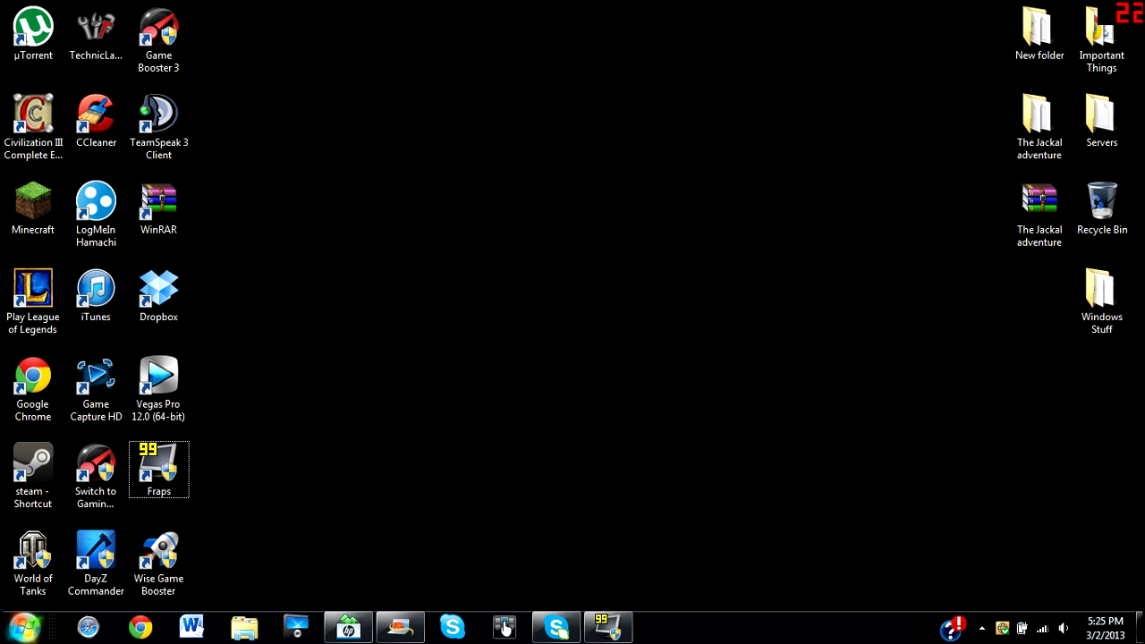
# Step: Open Fraps' General settings, move its window higher up, then close it
pyautogui.click(608, 626)
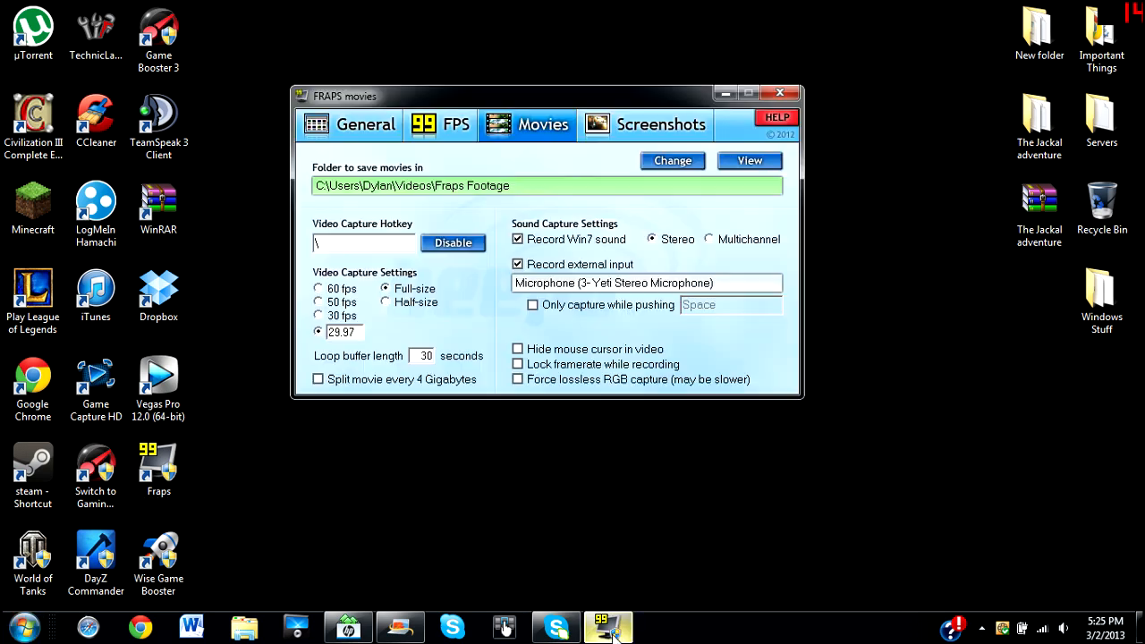
pyautogui.click(365, 123)
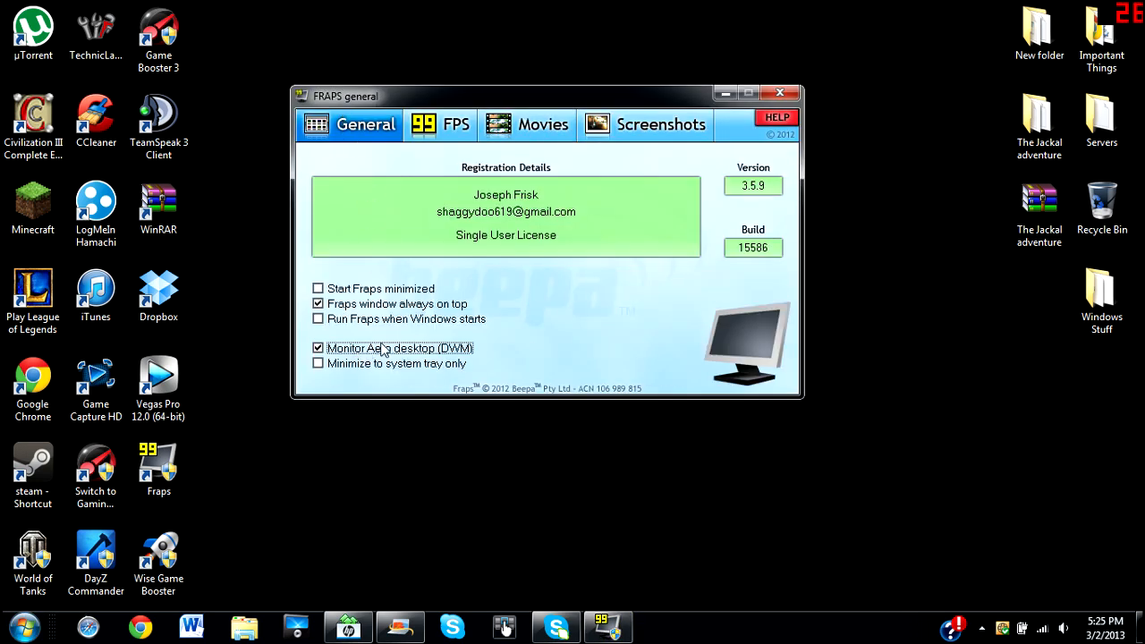
pyautogui.moveTo(414, 356)
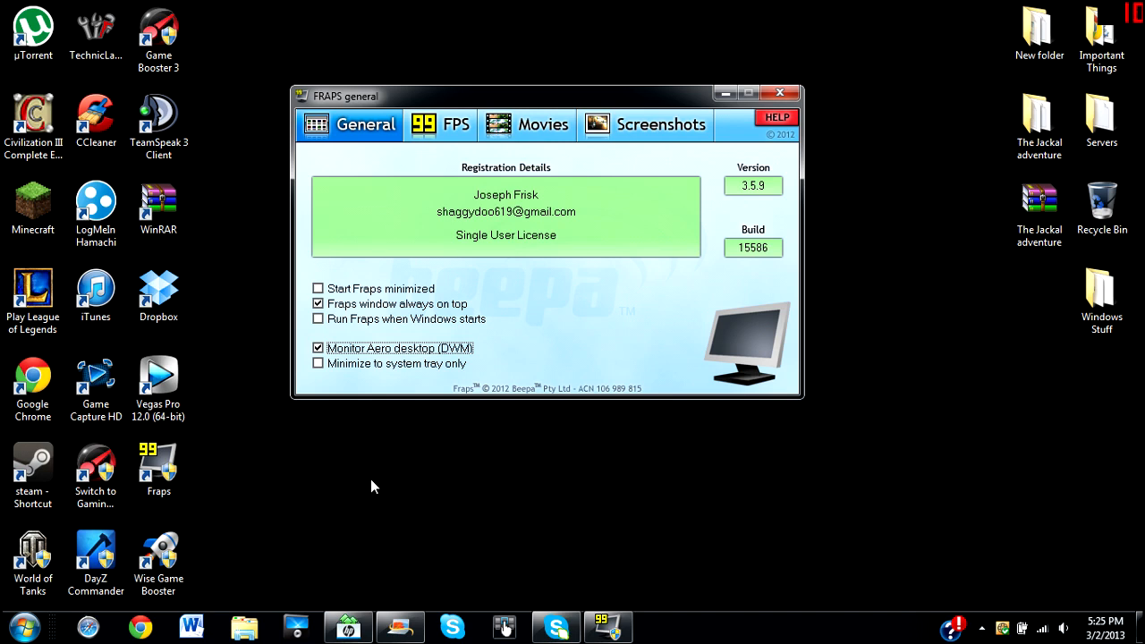
pyautogui.moveTo(379, 485)
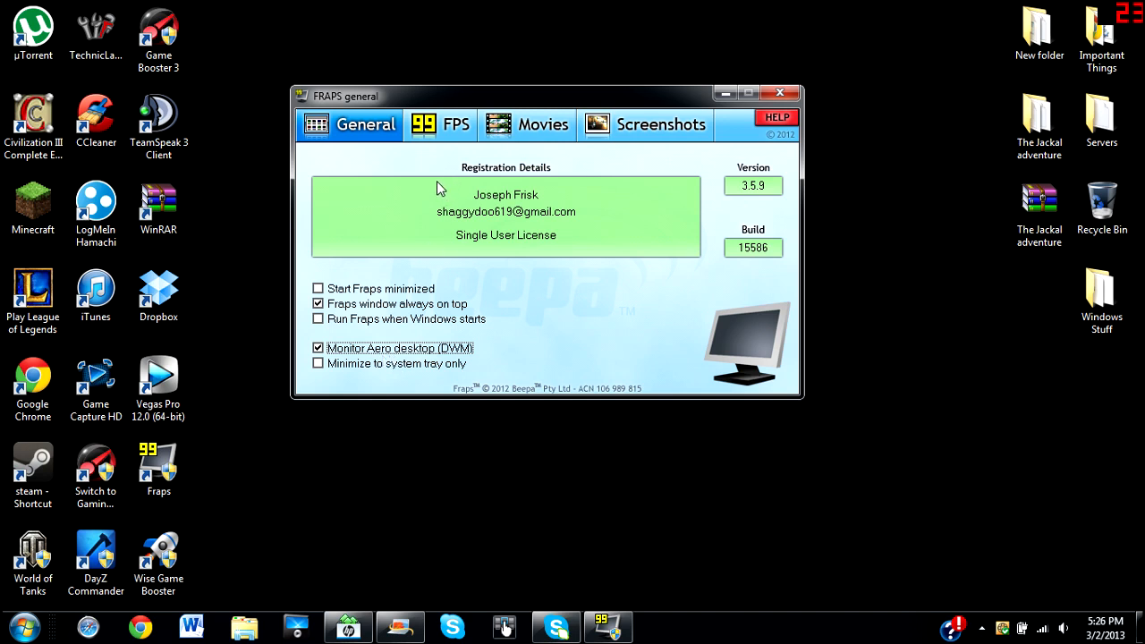
pyautogui.moveTo(547, 96); pyautogui.dragTo(497, 45)
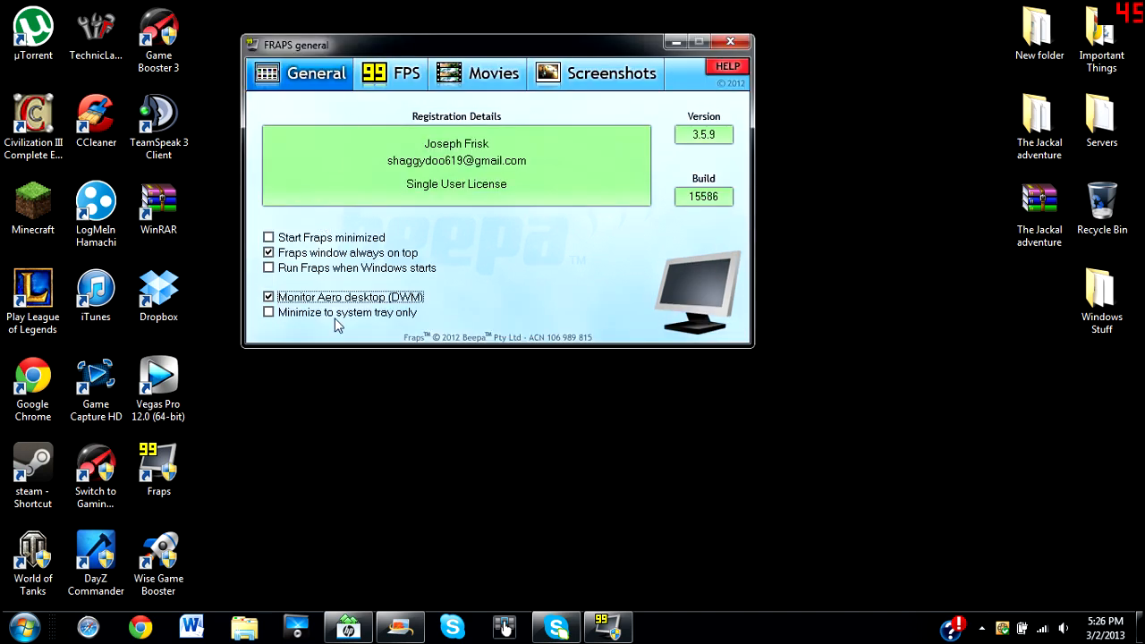
pyautogui.moveTo(396, 303)
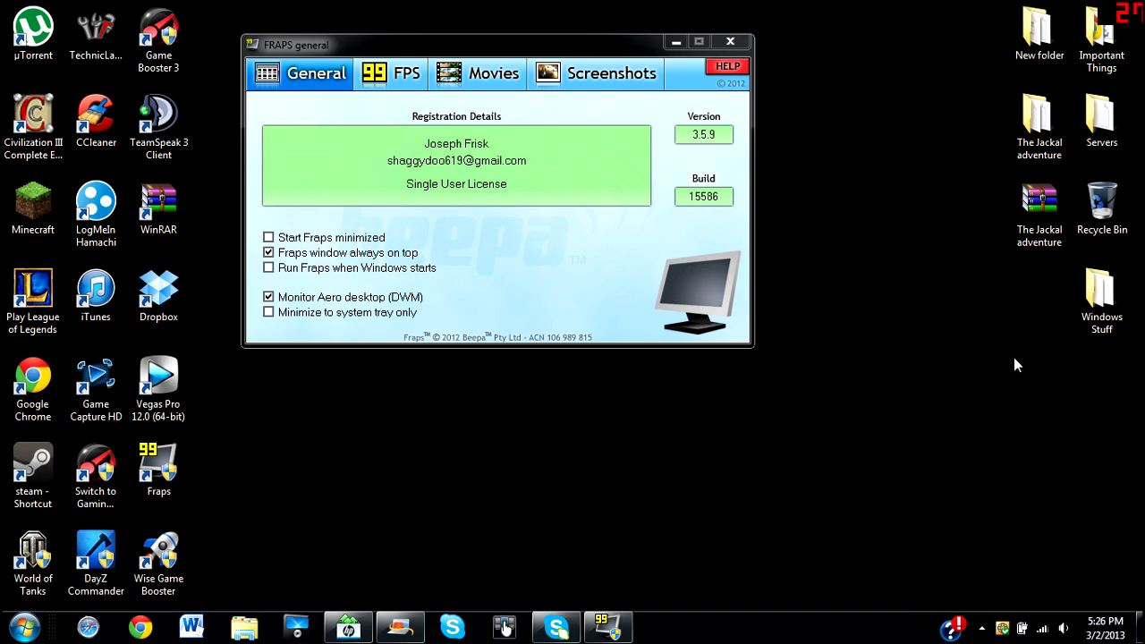
pyautogui.moveTo(730, 42)
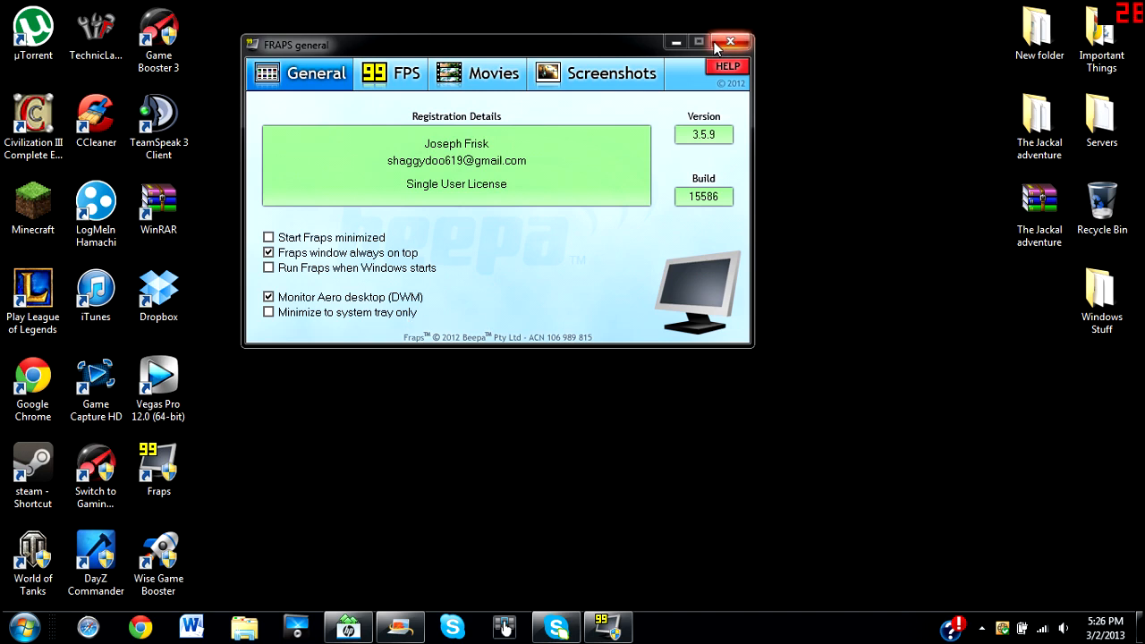
pyautogui.click(731, 42)
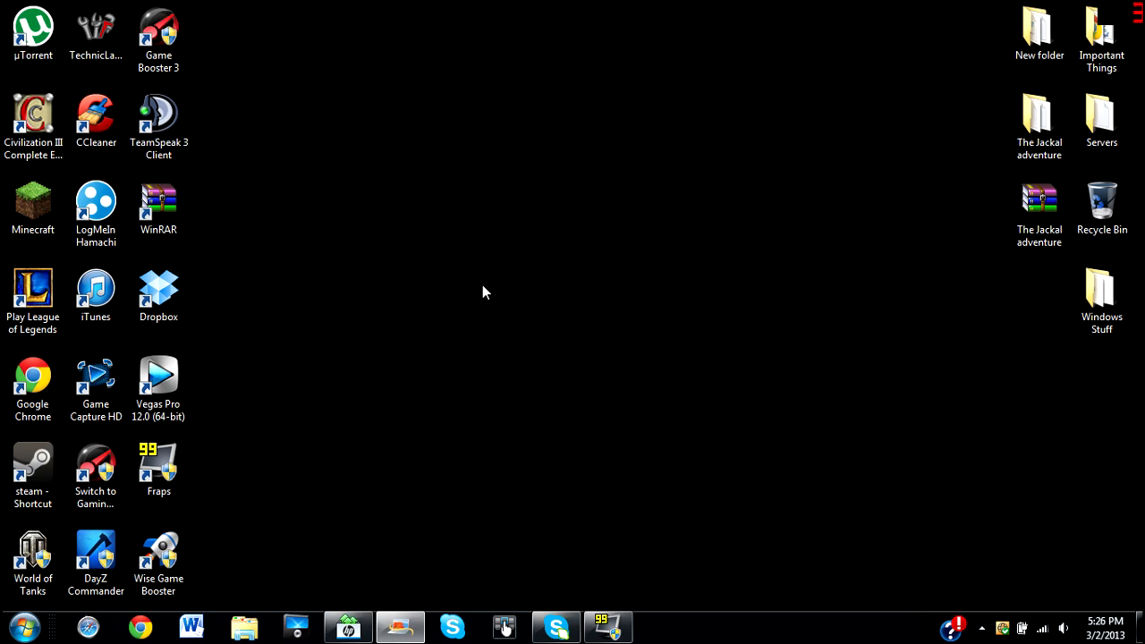
pyautogui.moveTo(489, 234)
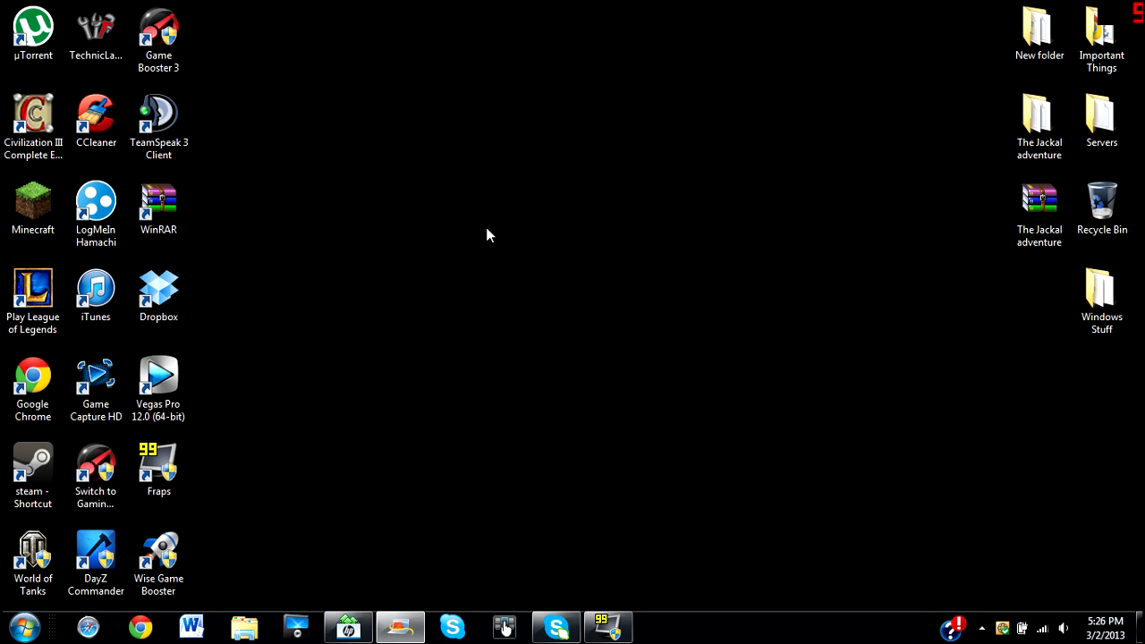
# Step: Right-click the desktop, dismiss the menu, and bring the desktop context menu up again
pyautogui.rightClick(488, 237)
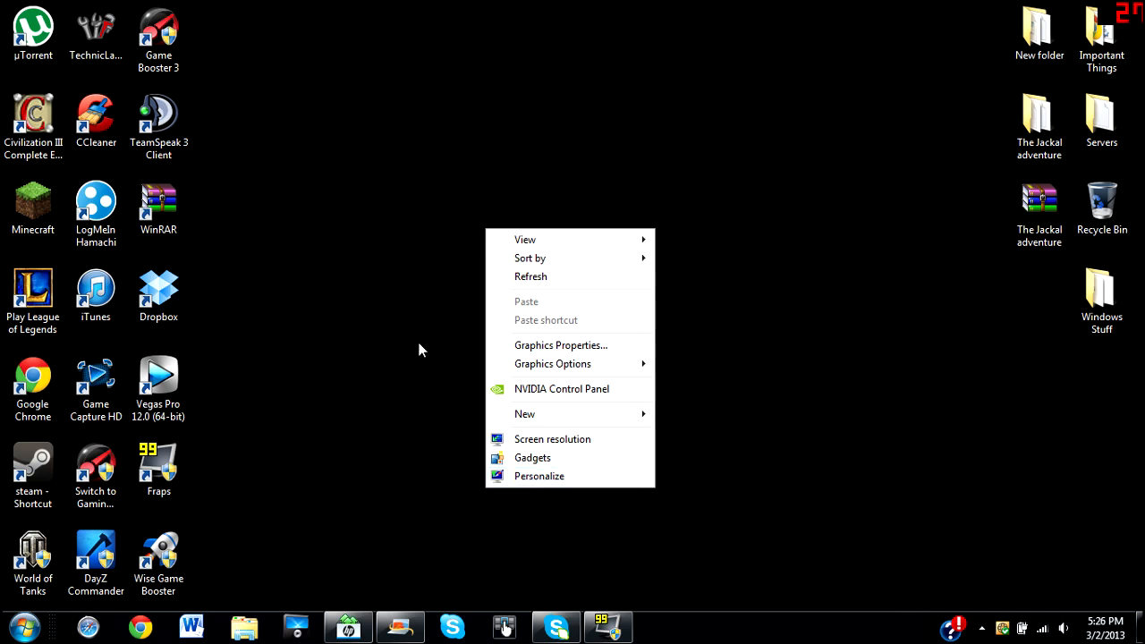
pyautogui.click(573, 264)
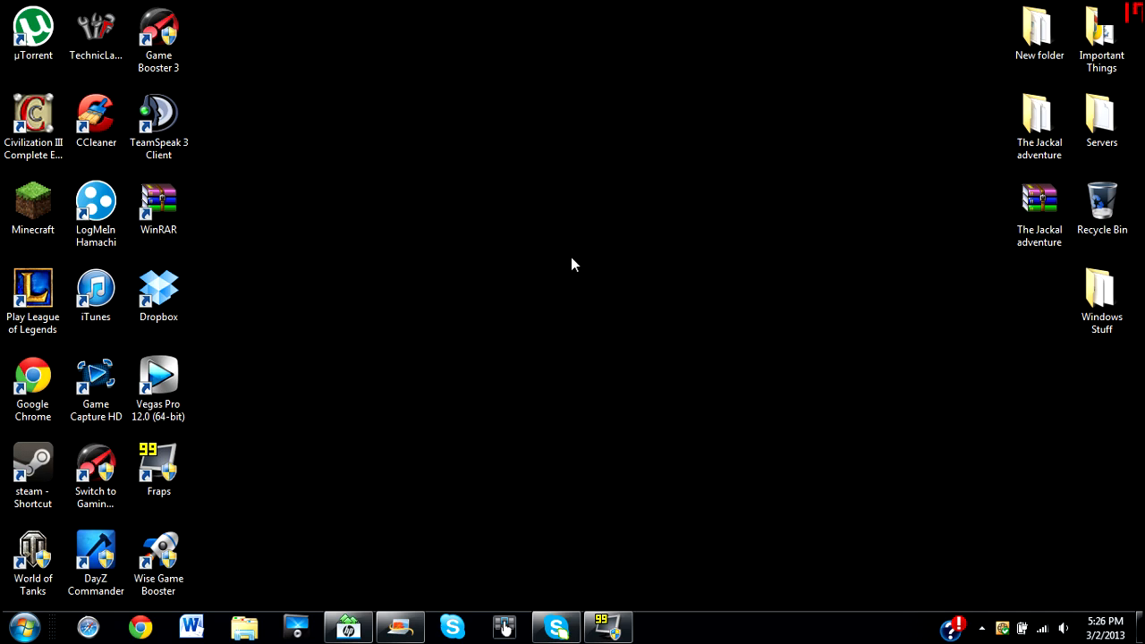
pyautogui.rightClick(573, 263)
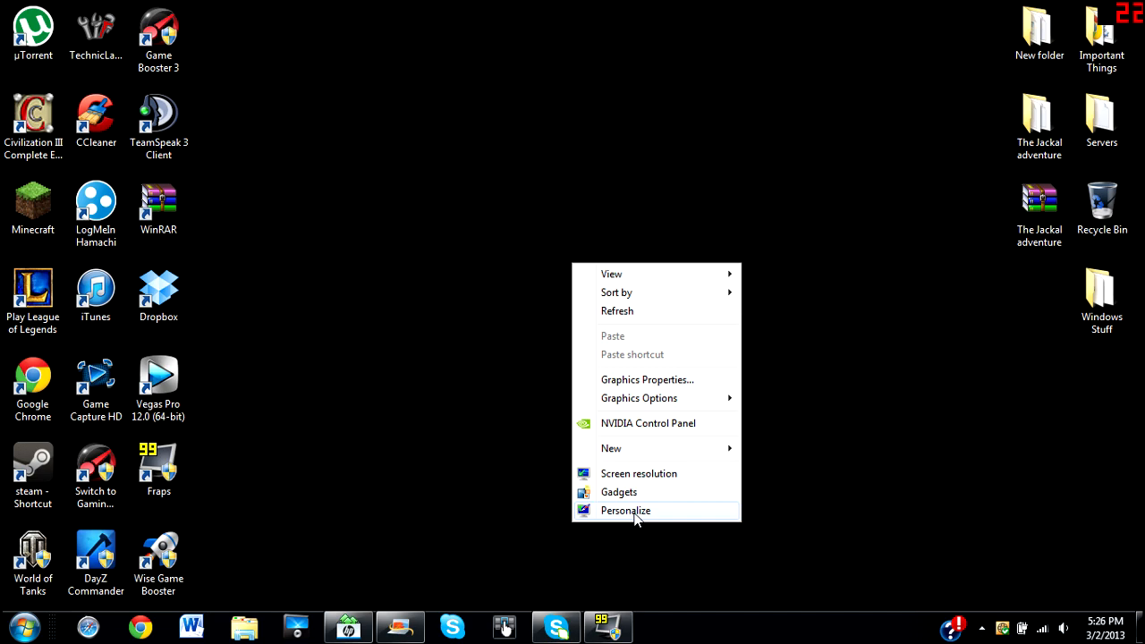
# Step: Open Personalization, maximize its window, and hide the Fraps window
pyautogui.click(625, 510)
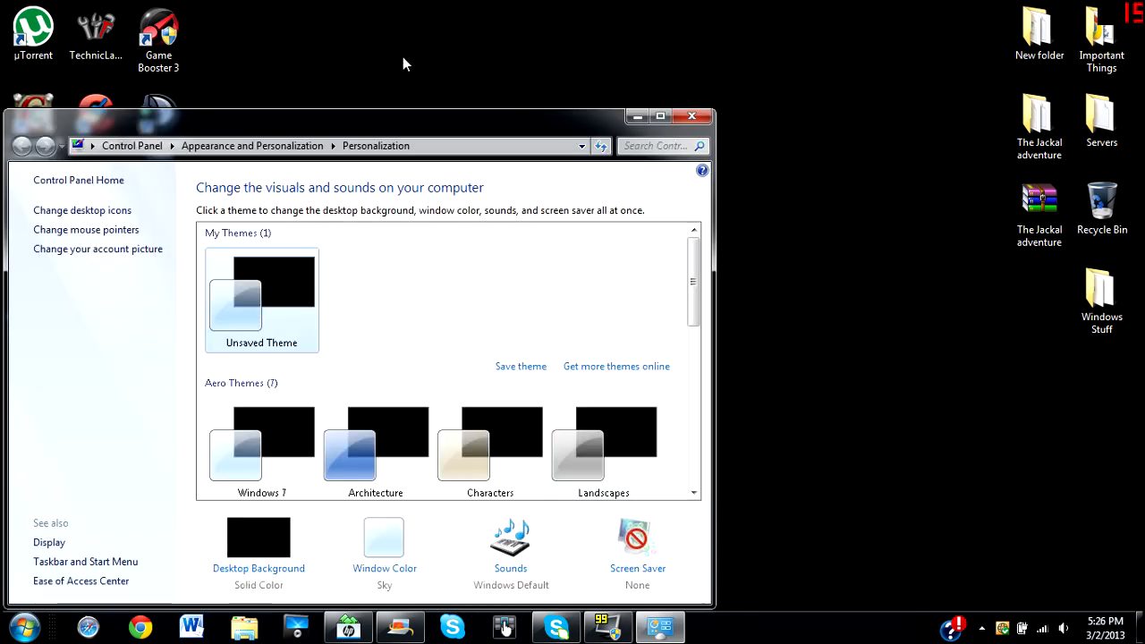
pyautogui.click(660, 116)
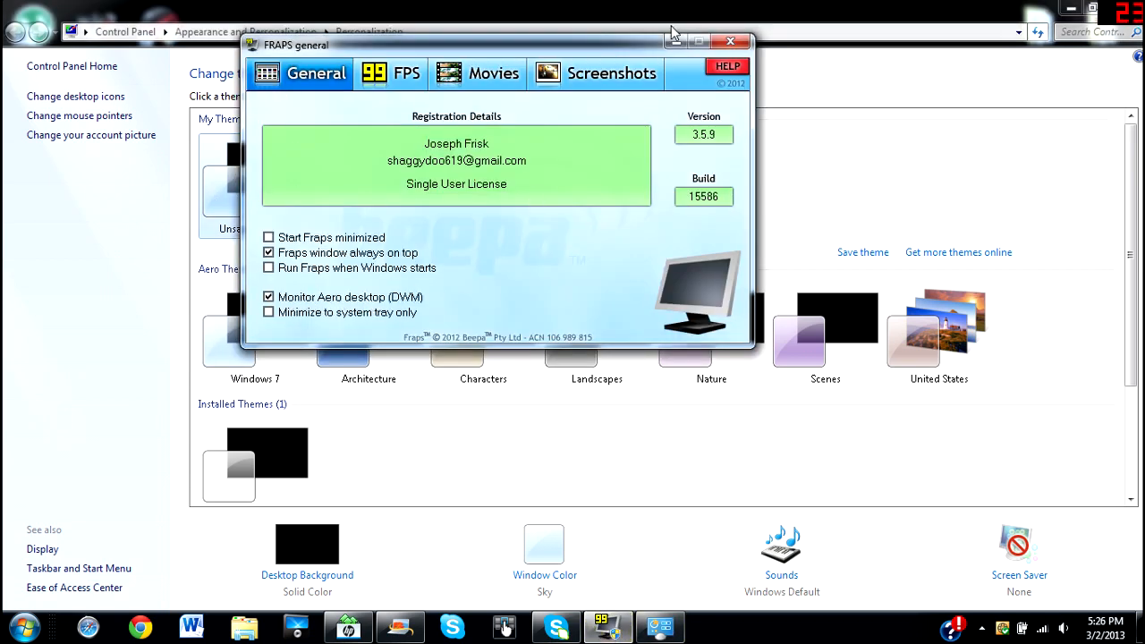
pyautogui.click(730, 41)
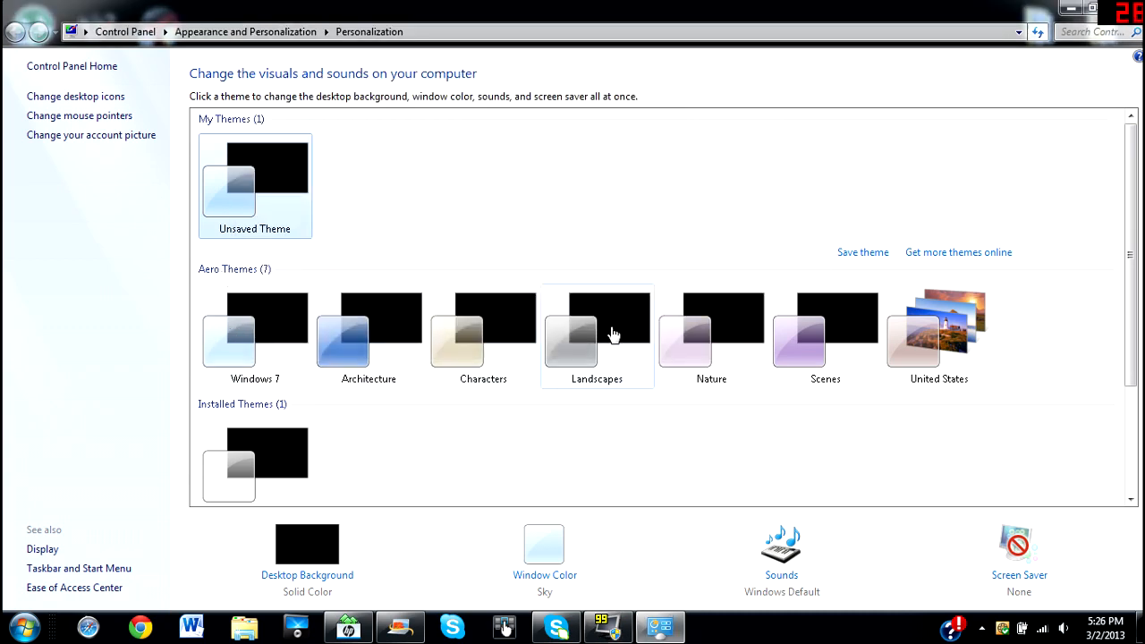
# Step: Scroll through the seven Aero themes, restore Fraps from the taskbar, then hide it again
pyautogui.scroll(-3)
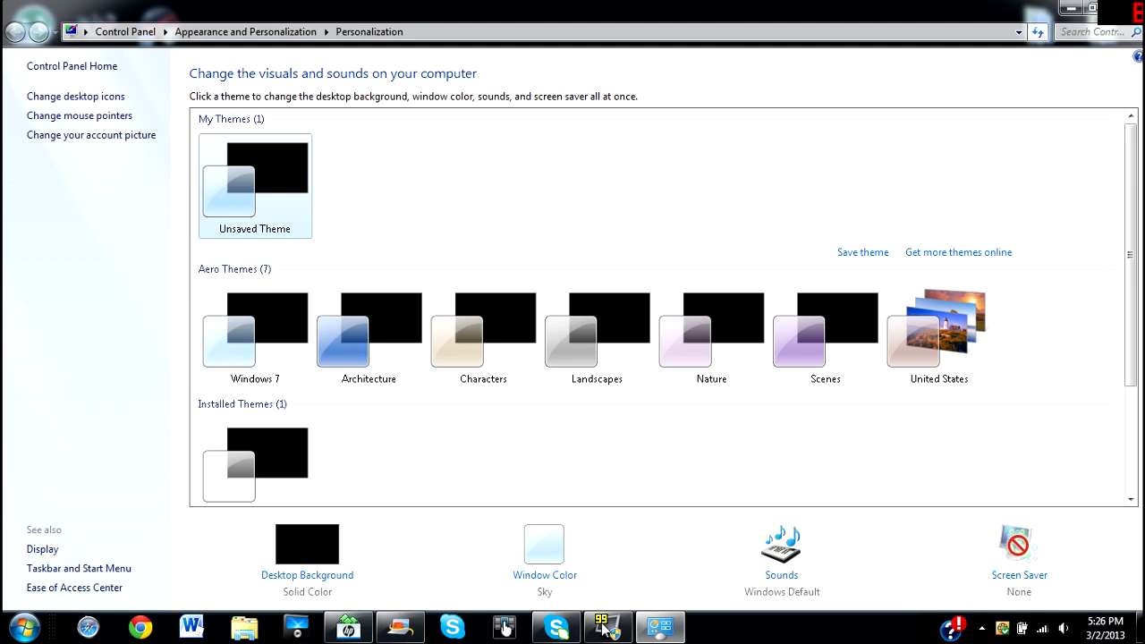
pyautogui.click(607, 626)
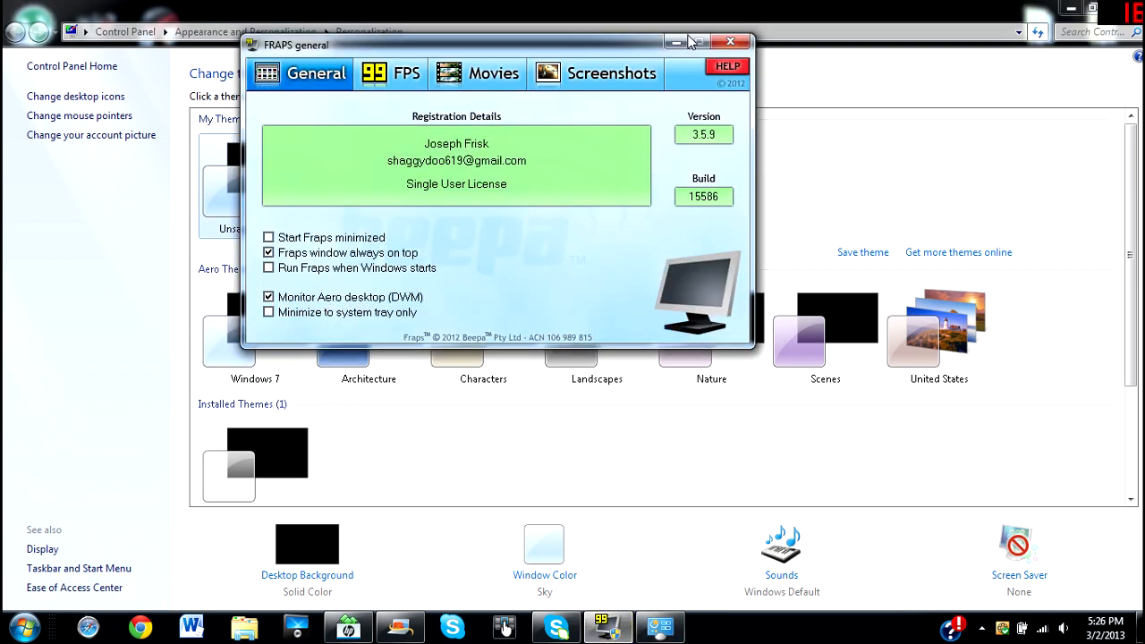
pyautogui.click(730, 41)
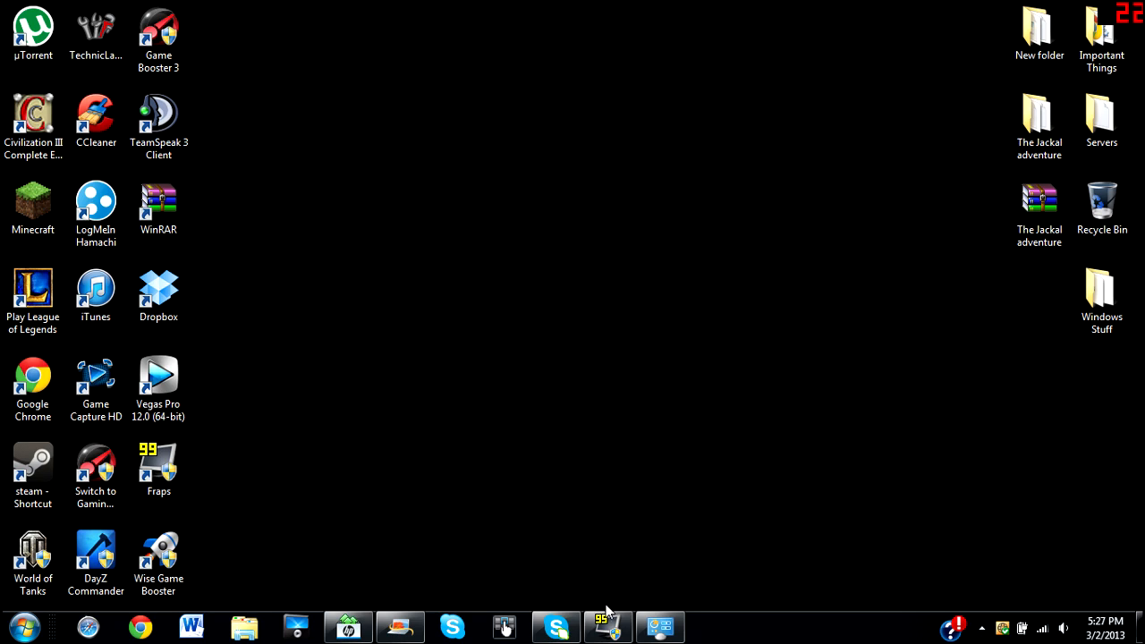
pyautogui.click(607, 625)
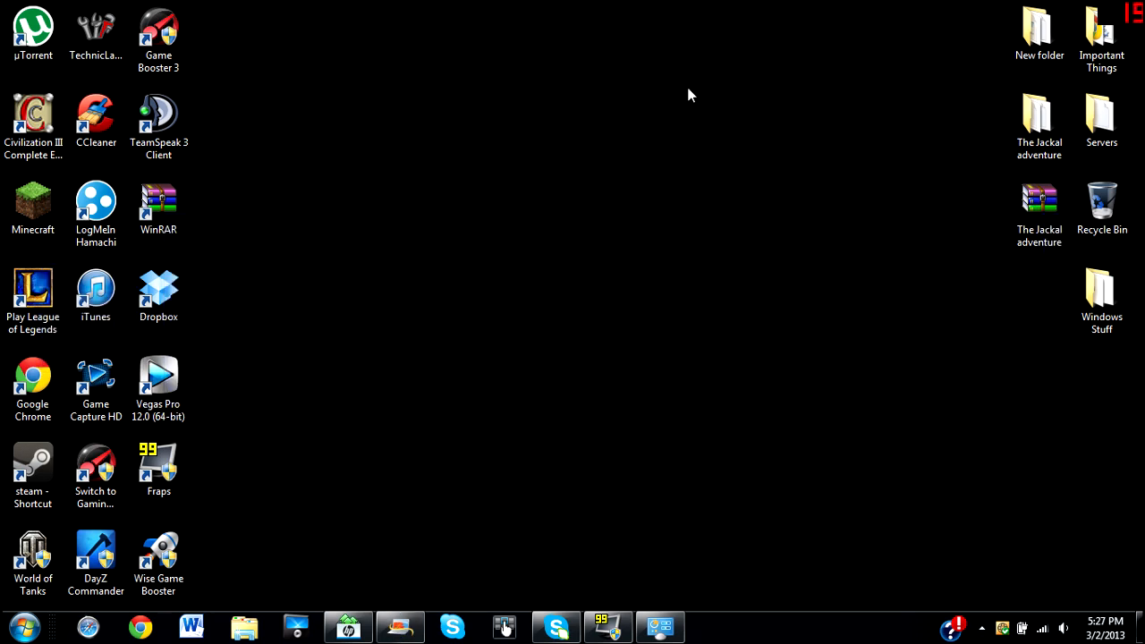
pyautogui.moveTo(720, 143)
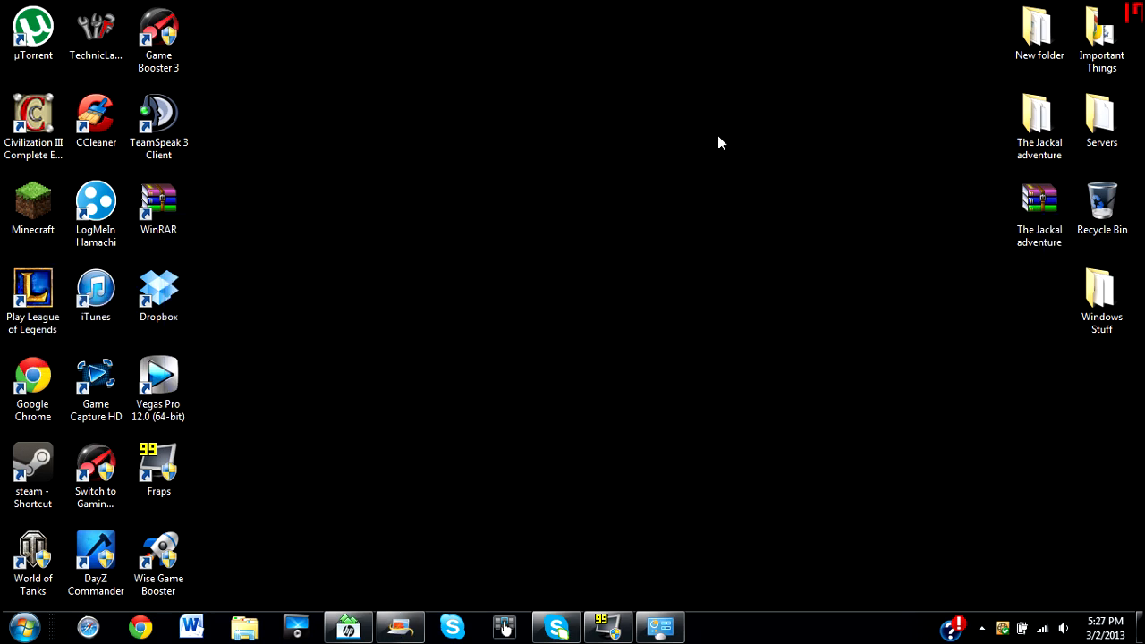